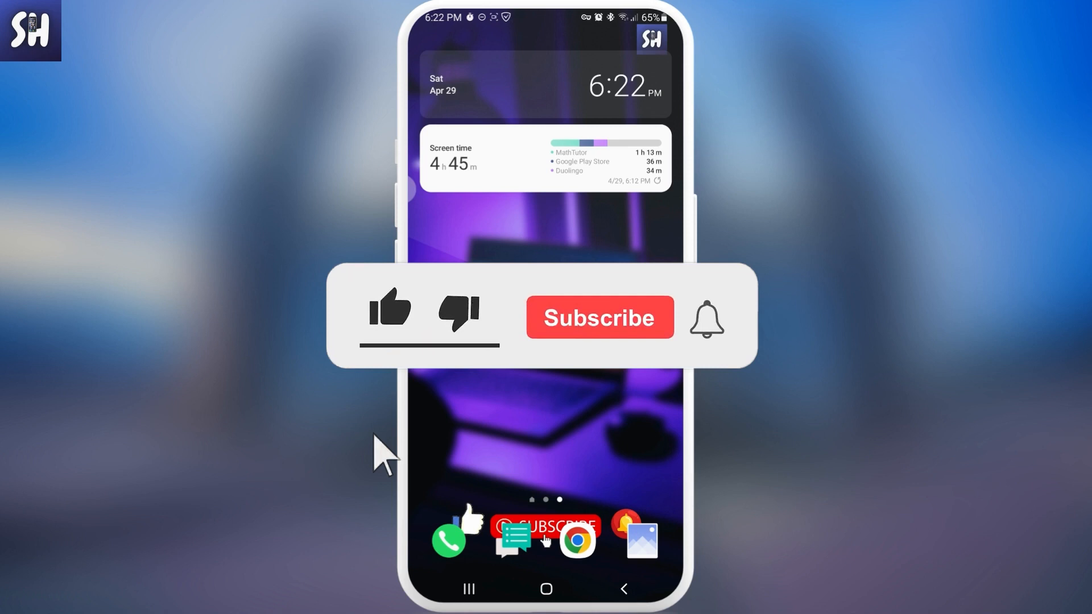
Launch m.facebook.com in Chrome and go to your own profile page.
click(389, 309)
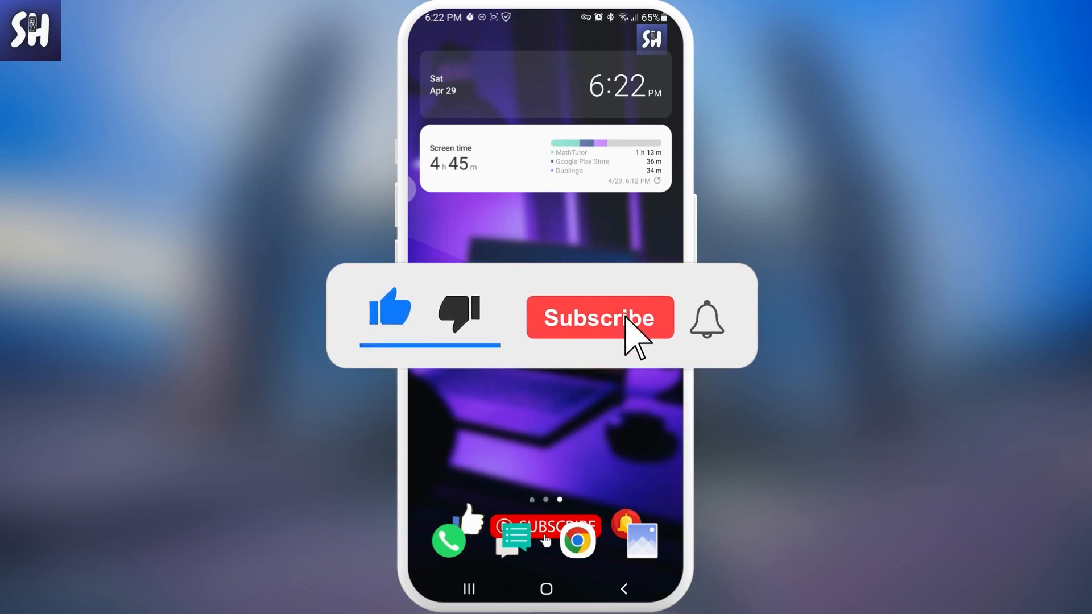
click(599, 317)
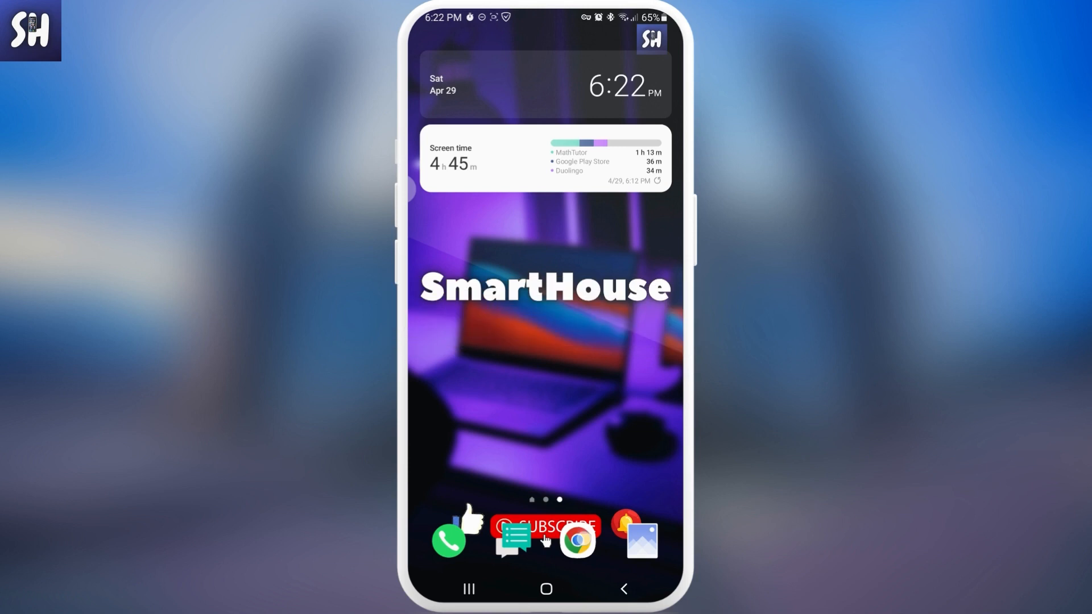
click(577, 541)
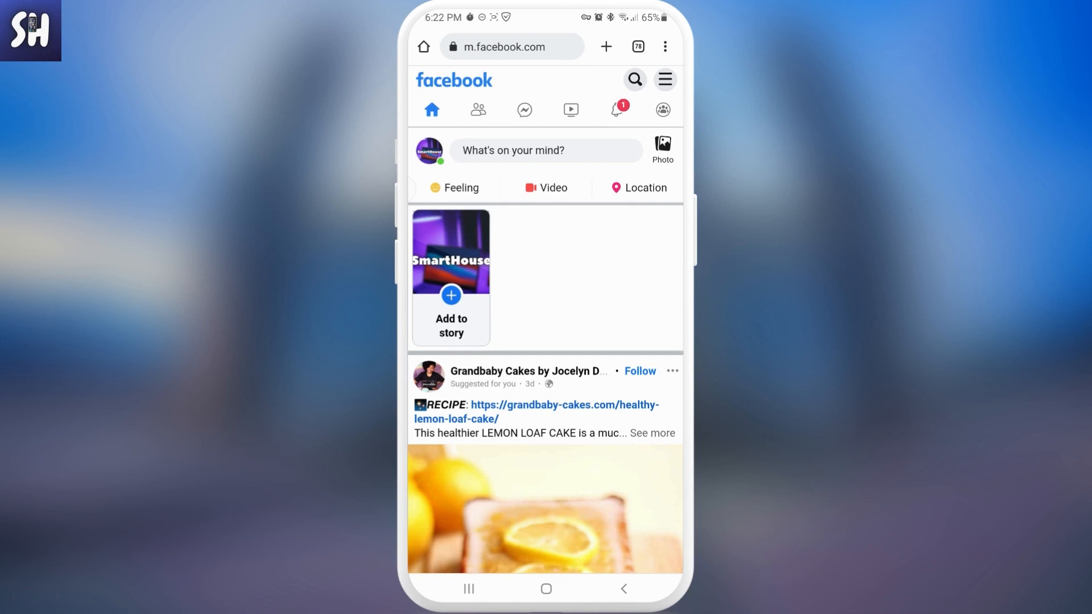
click(429, 152)
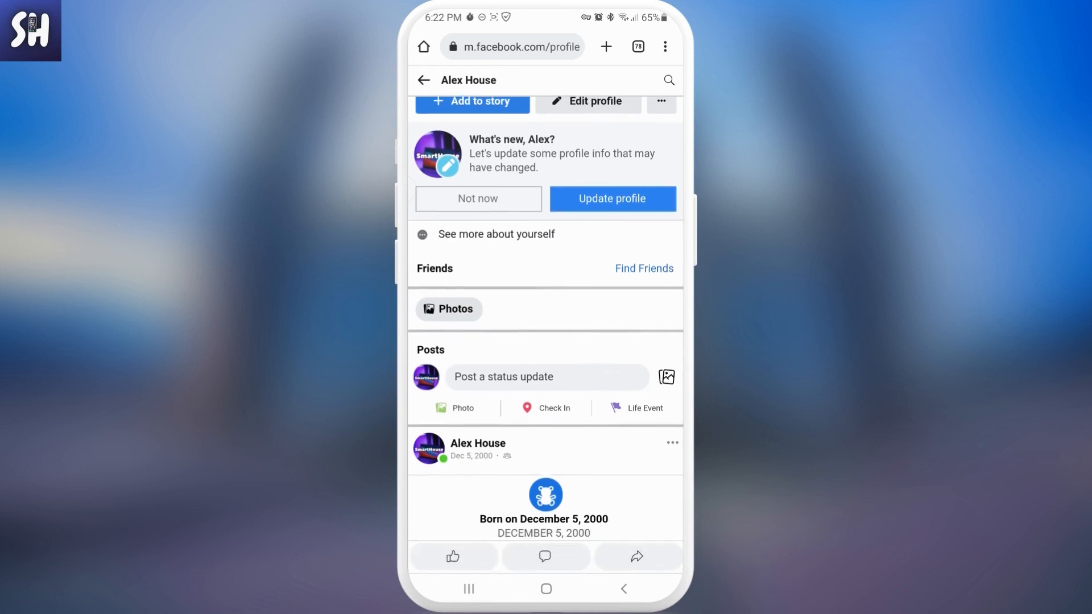
Compose a status update reading "It's my new post" and publish it.
click(546, 377)
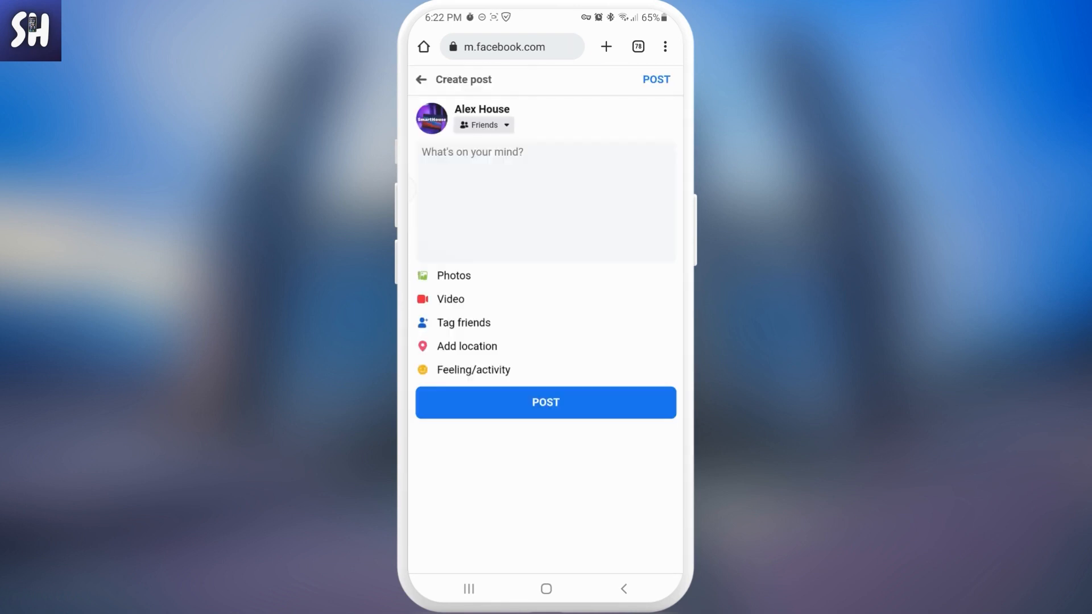
click(545, 202)
text(It's my new p)
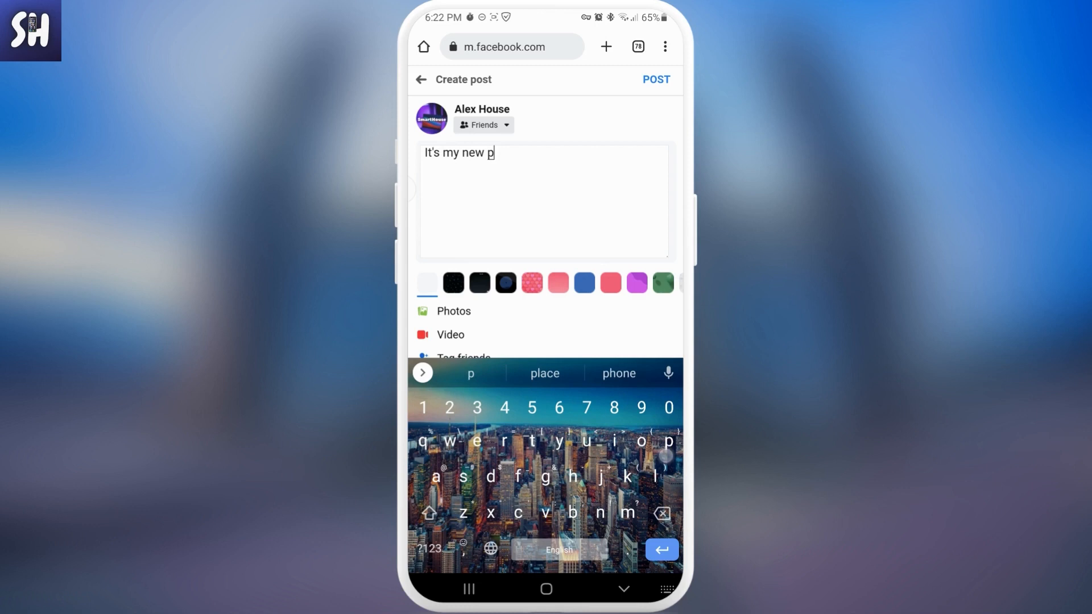
text(ost)
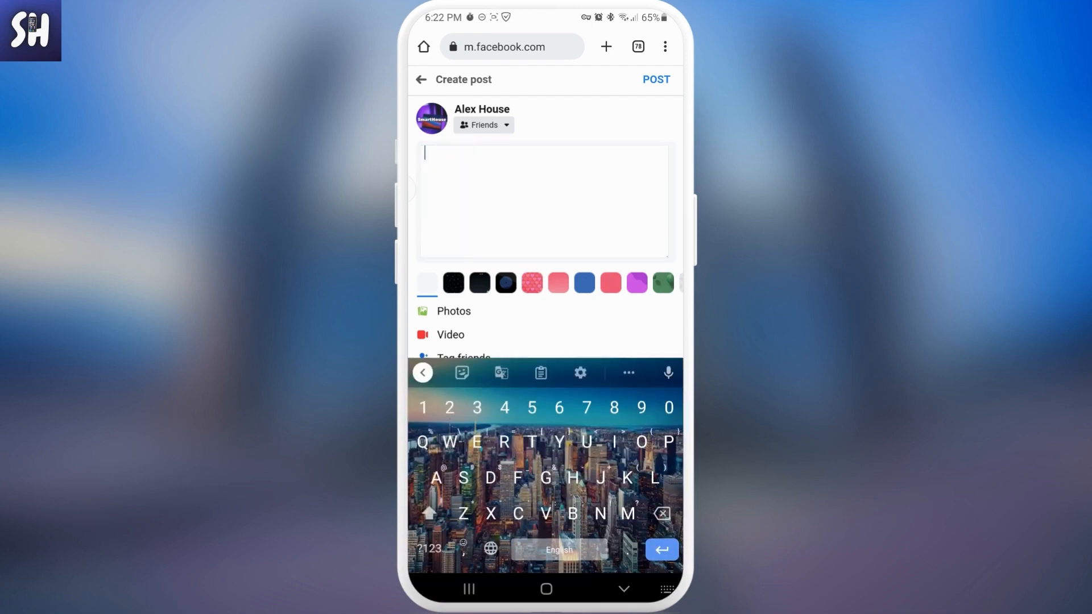
text(ltc#)
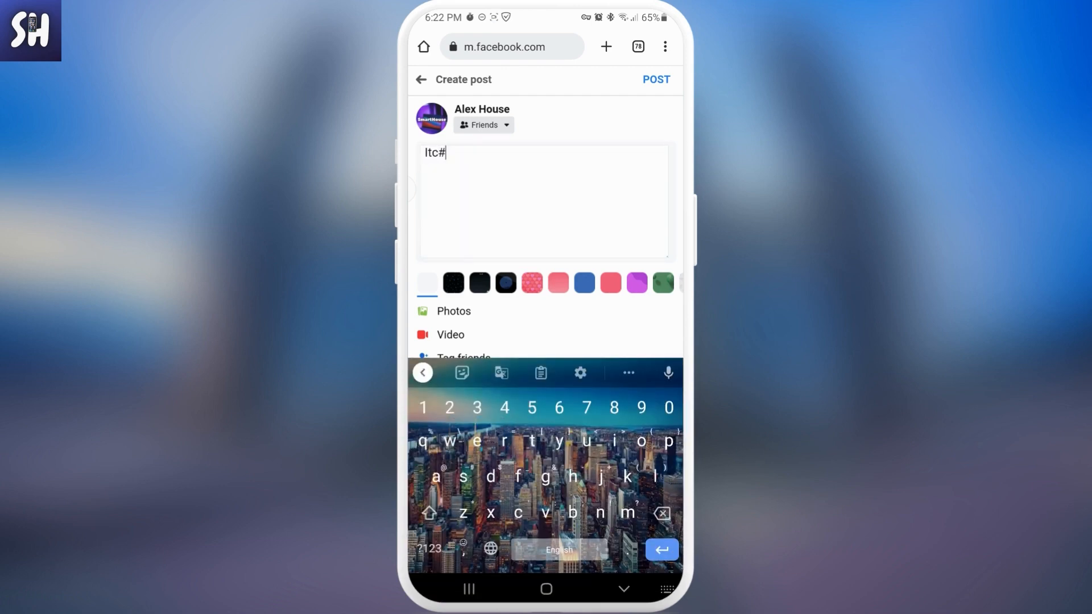
text(It'd)
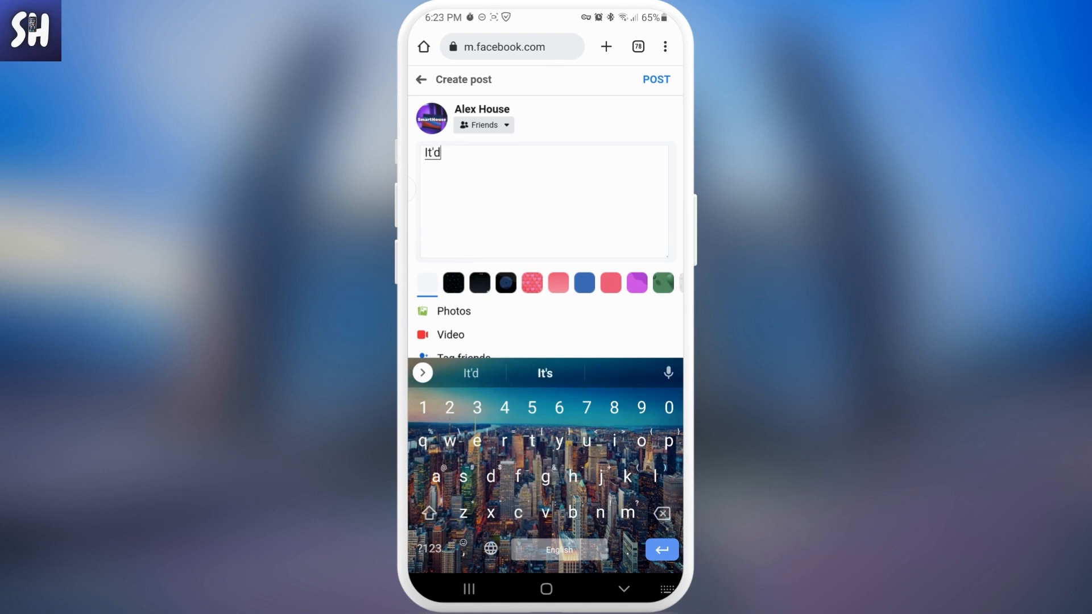
click(656, 80)
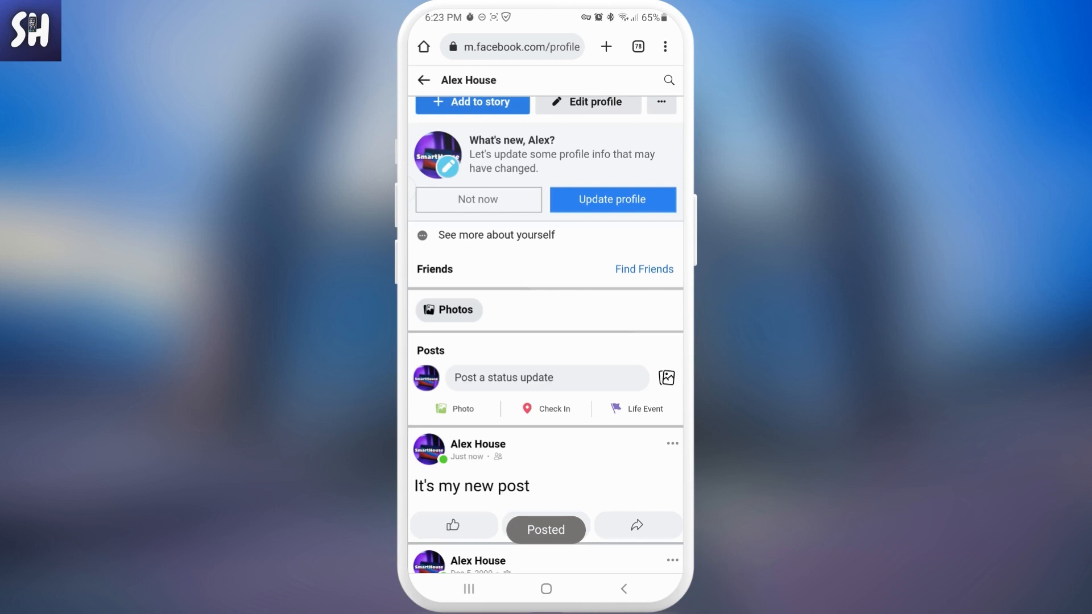
scroll(down, 3)
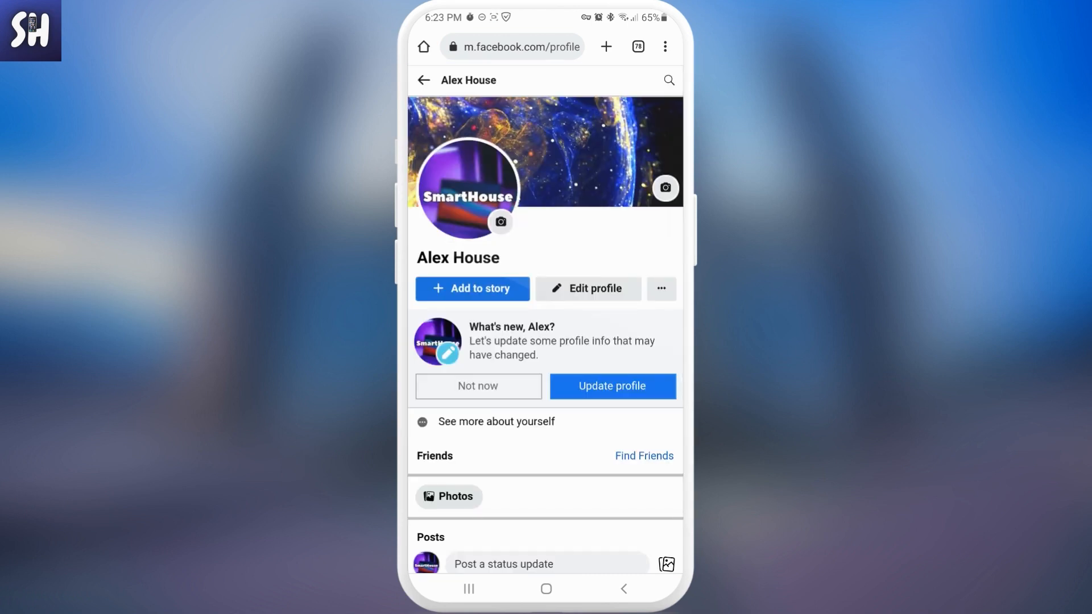
scroll(down, 3)
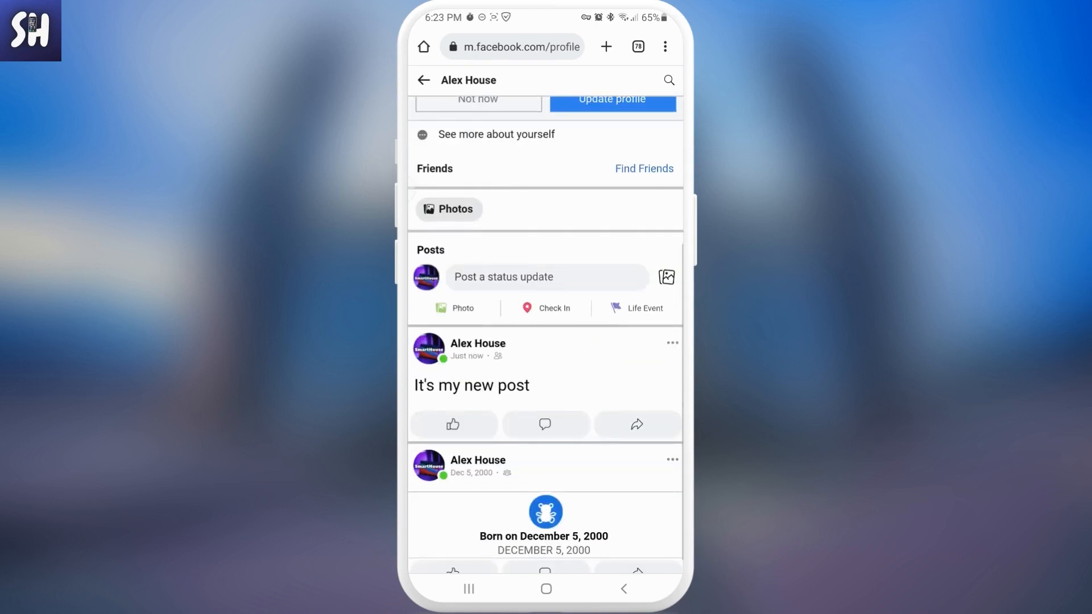
scroll(up, 3)
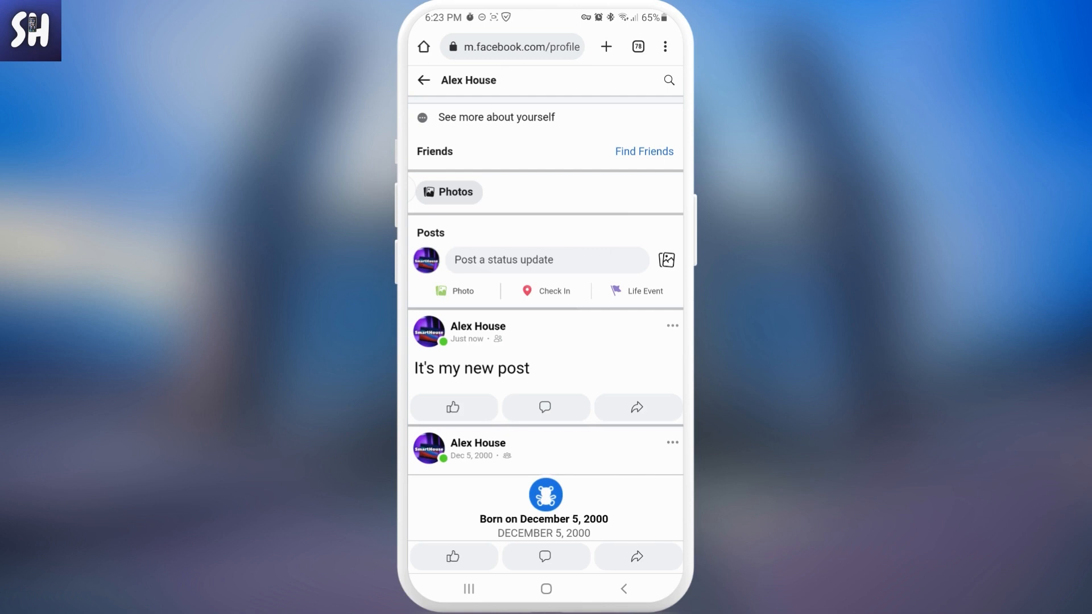
Archive the "It's my new post" status from its three-dot menu.
click(672, 326)
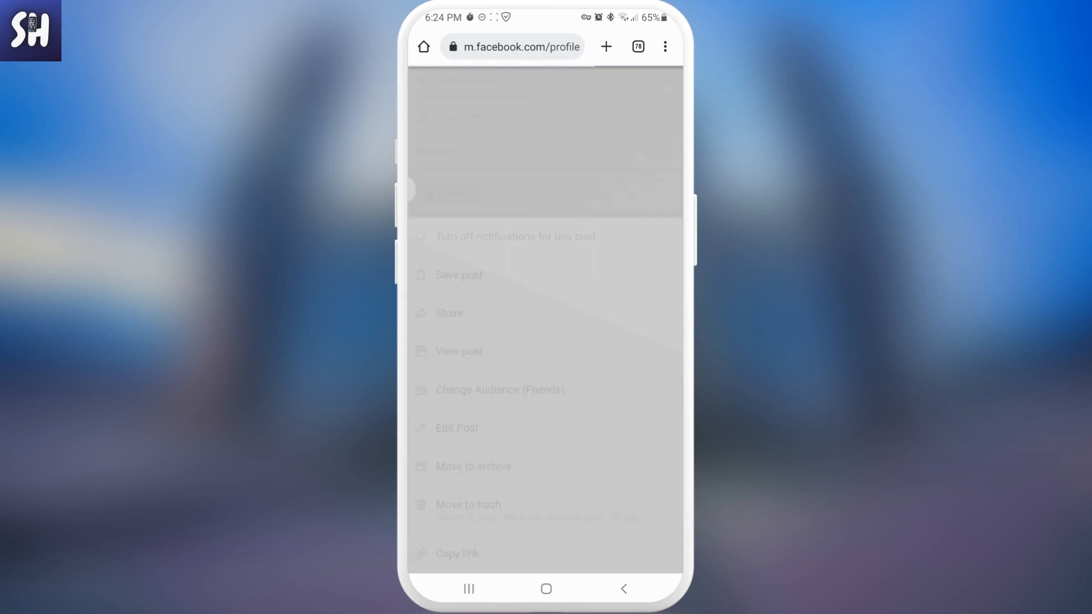
click(473, 466)
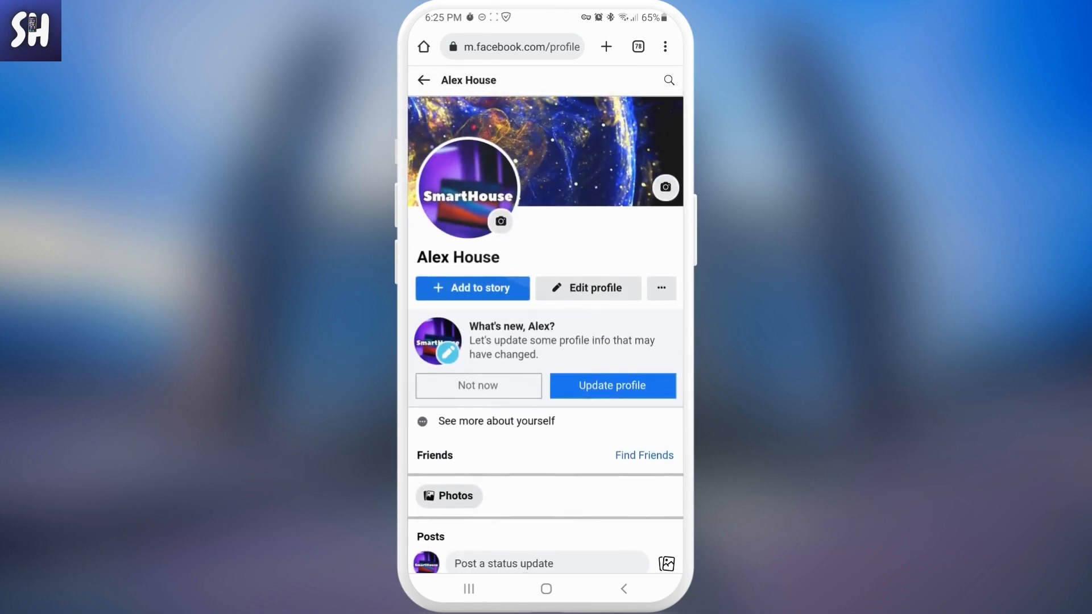
View the profile's Archive via the '...' menu, then return to the home screen.
click(660, 288)
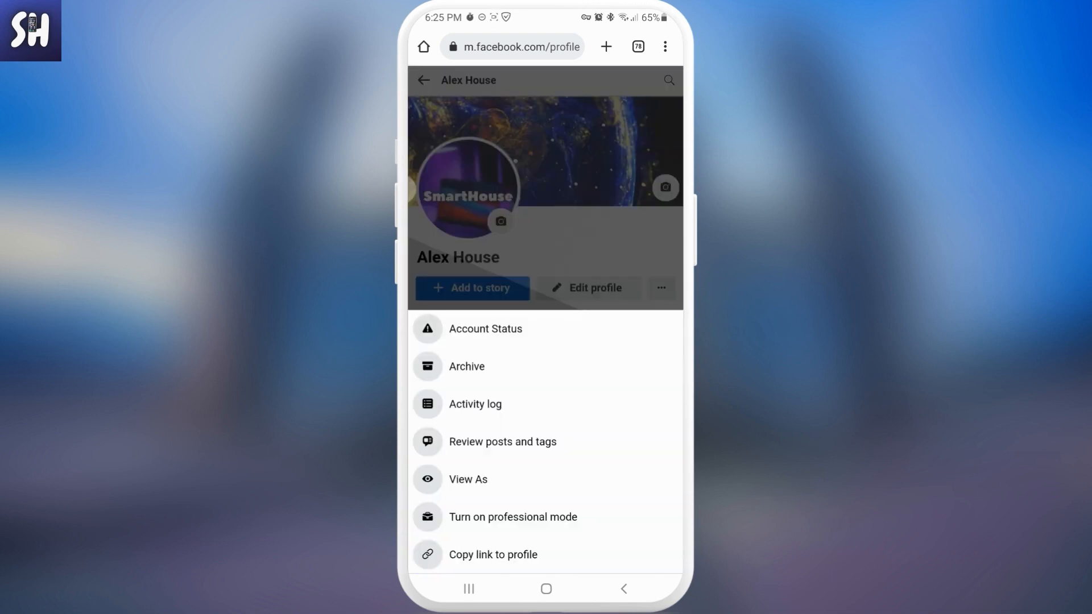
click(466, 366)
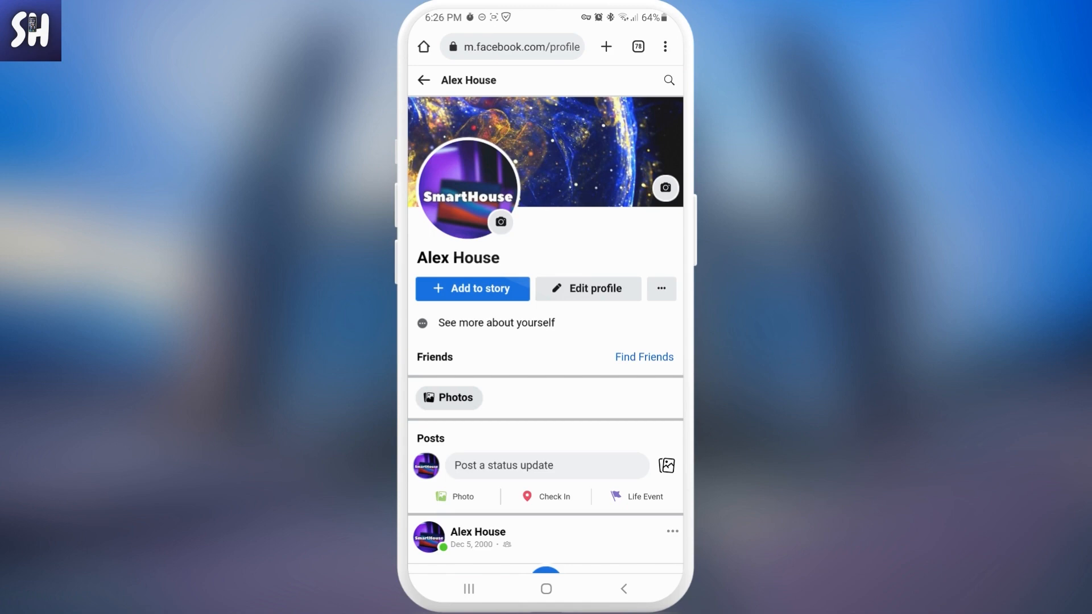
click(546, 588)
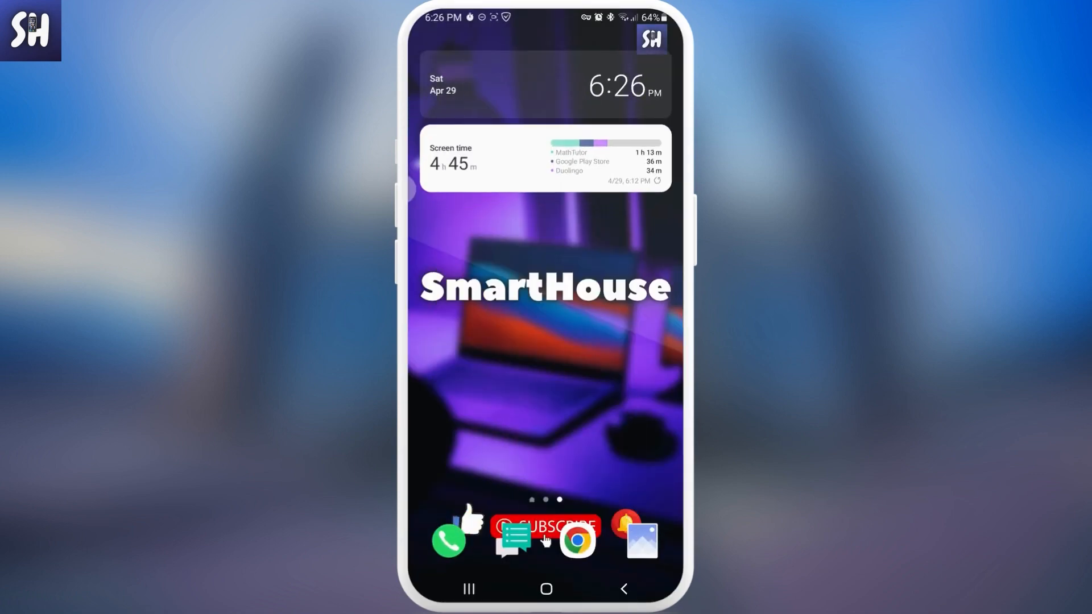